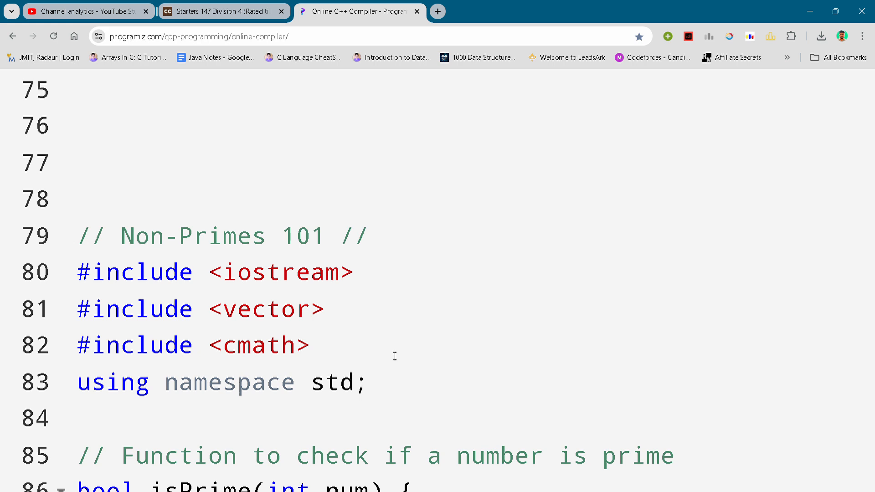
{"action": "mouse_move", "coordinate": [391, 355]}
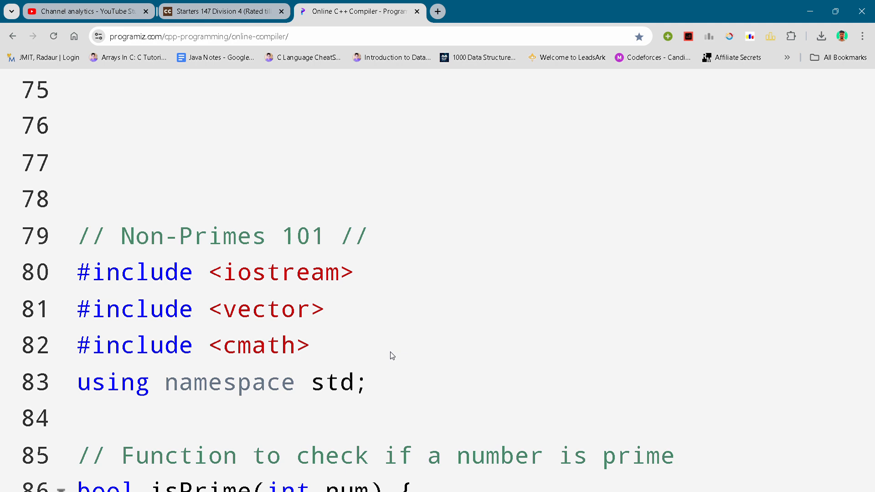
{"action": "mouse_move", "coordinate": [394, 356]}
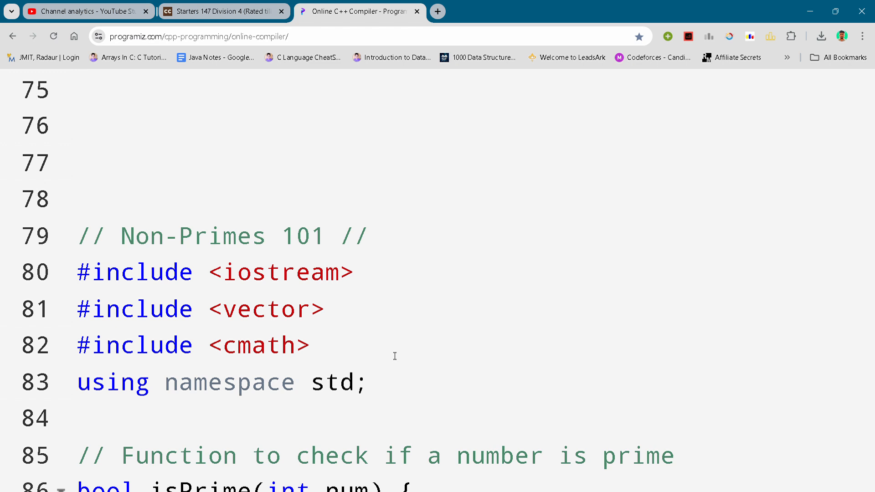
Scroll through isPrime to show its full 6k±1 divisor loop and the start of main reading T
{"action": "left_click", "coordinate": [312, 324]}
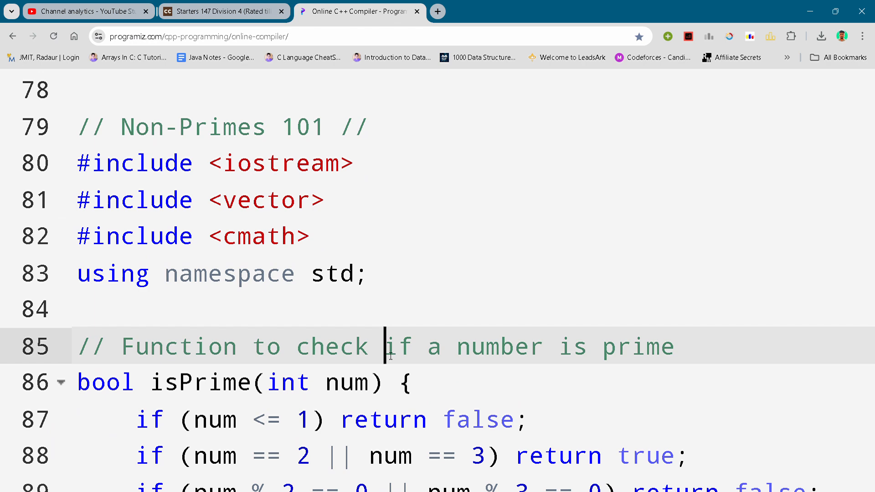
{"action": "scroll", "scroll_direction": "down", "scroll_amount": 3}
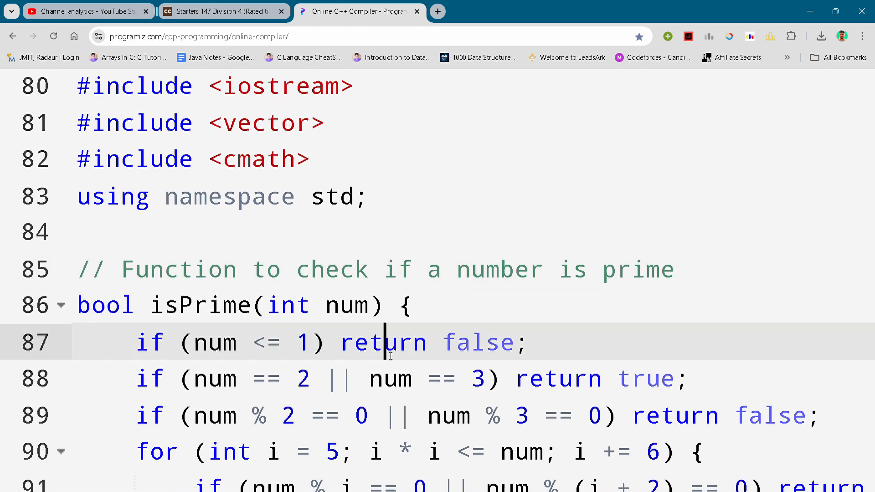
{"action": "scroll", "scroll_direction": "down", "scroll_amount": 3}
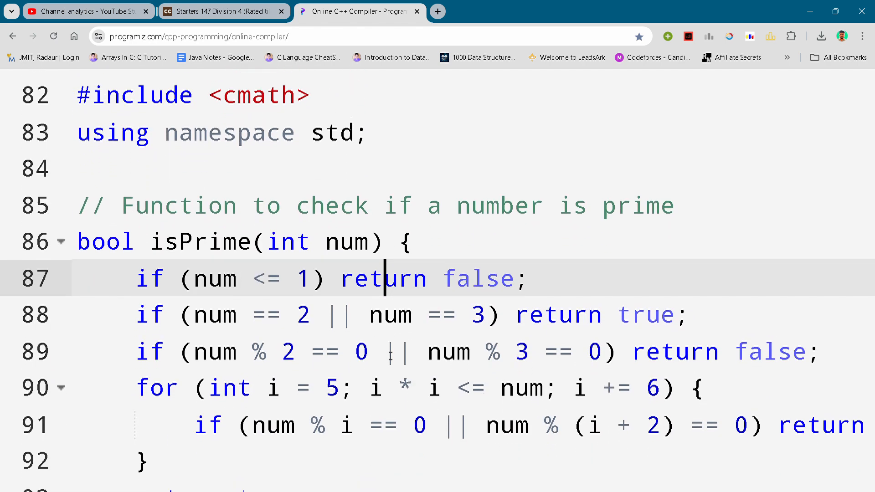
{"action": "scroll", "scroll_direction": "down", "scroll_amount": 3}
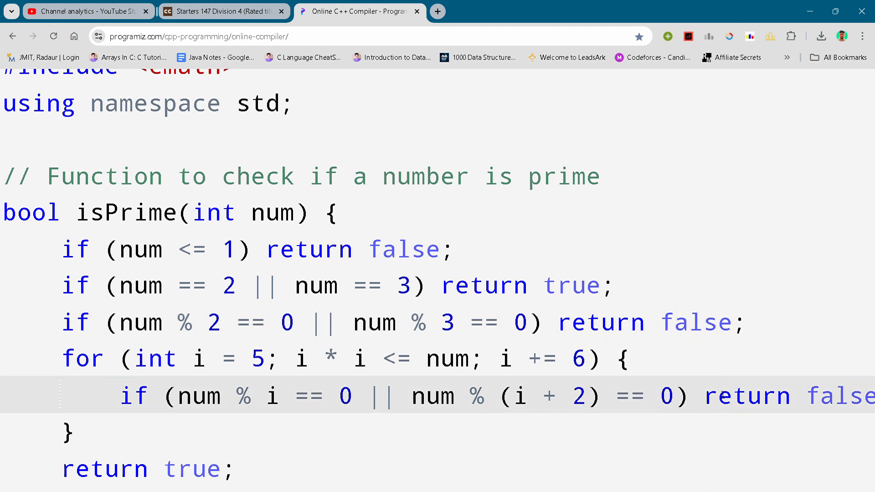
{"action": "scroll", "scroll_direction": "down", "scroll_amount": 3}
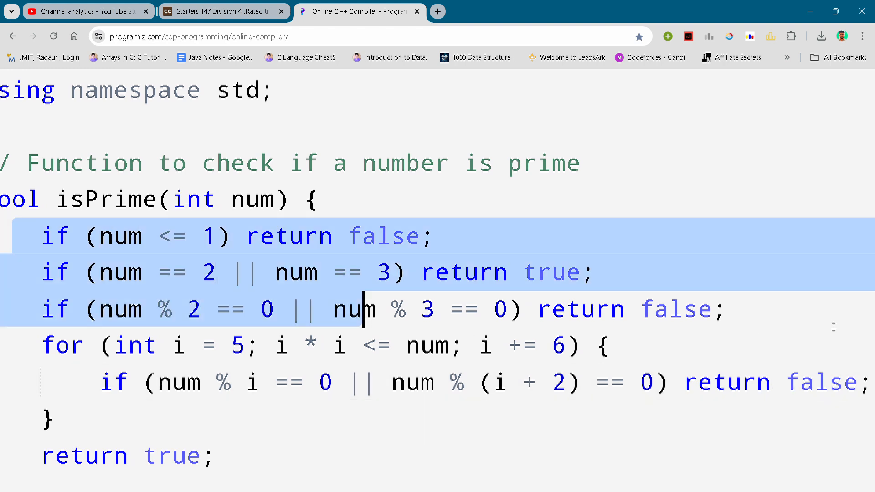
{"action": "left_click", "coordinate": [713, 309]}
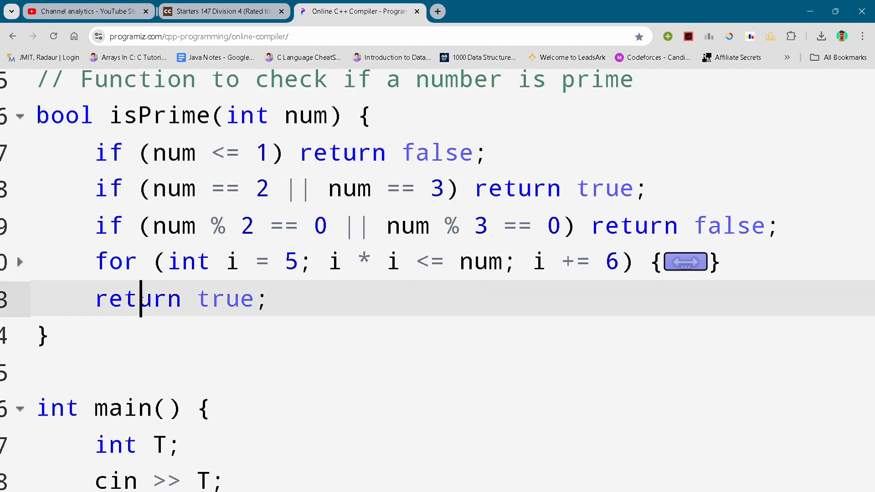
{"action": "scroll", "scroll_direction": "down", "scroll_amount": 3}
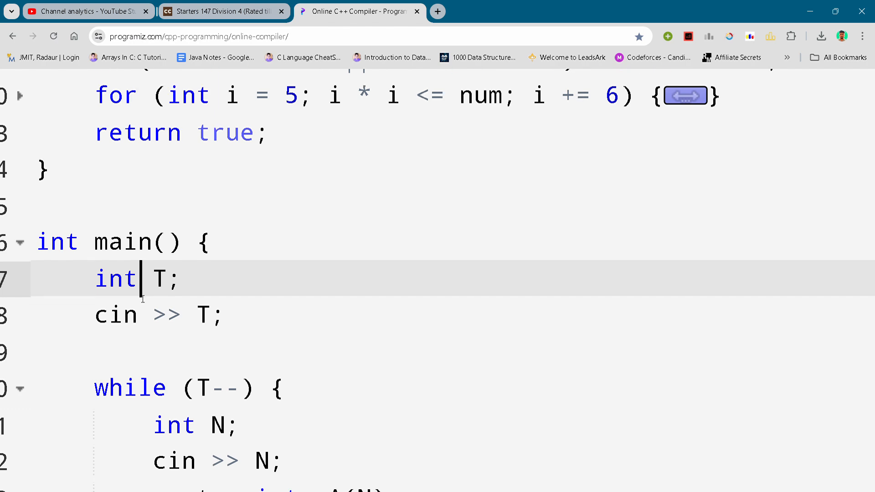
{"action": "scroll", "scroll_direction": "down", "scroll_amount": 3}
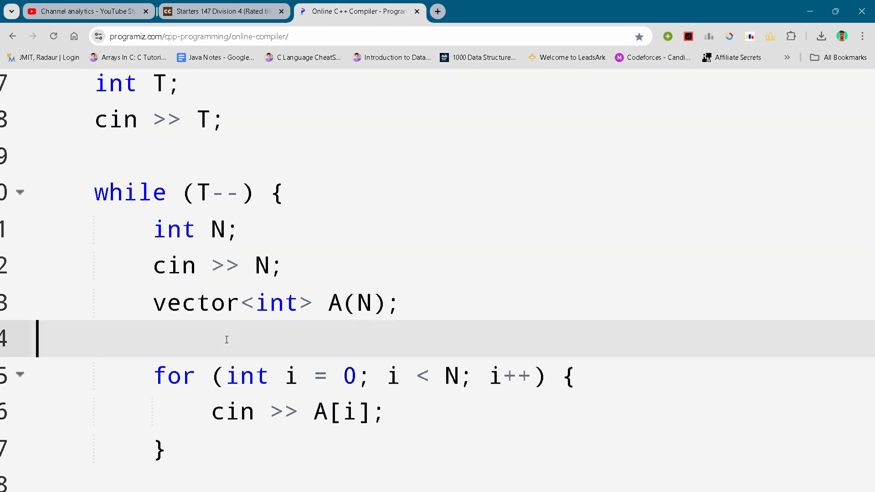
{"action": "scroll", "scroll_direction": "down", "scroll_amount": 3}
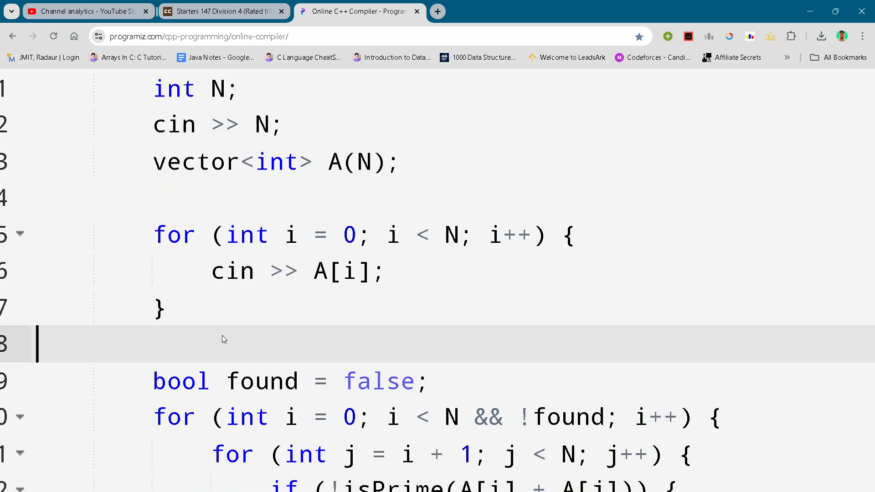
{"action": "scroll", "scroll_direction": "down", "scroll_amount": 3}
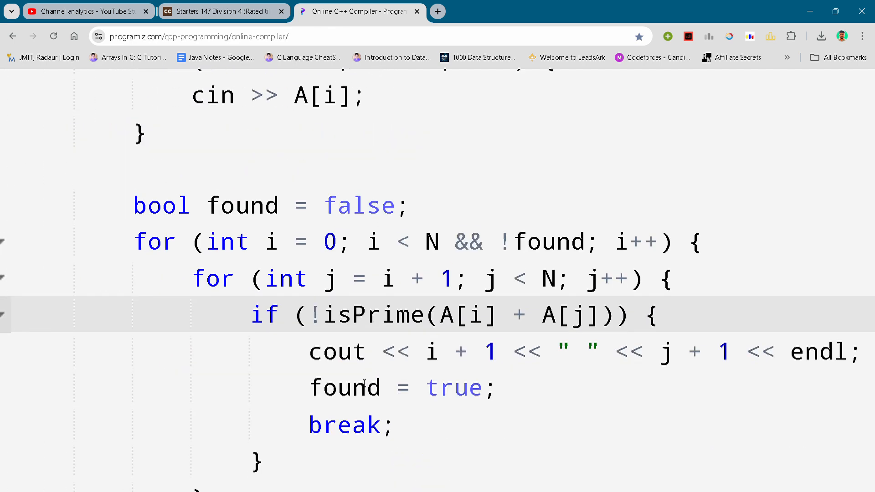
{"action": "scroll", "scroll_direction": "down", "scroll_amount": 3}
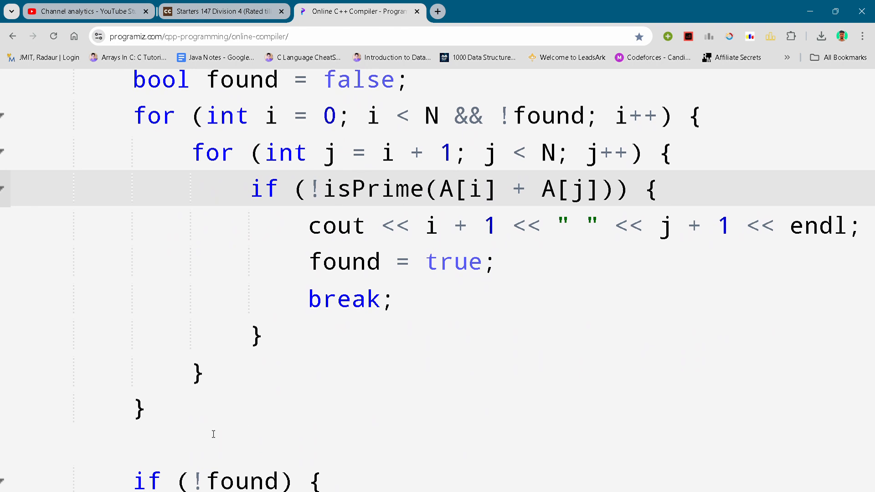
{"action": "scroll", "scroll_direction": "down", "scroll_amount": 3}
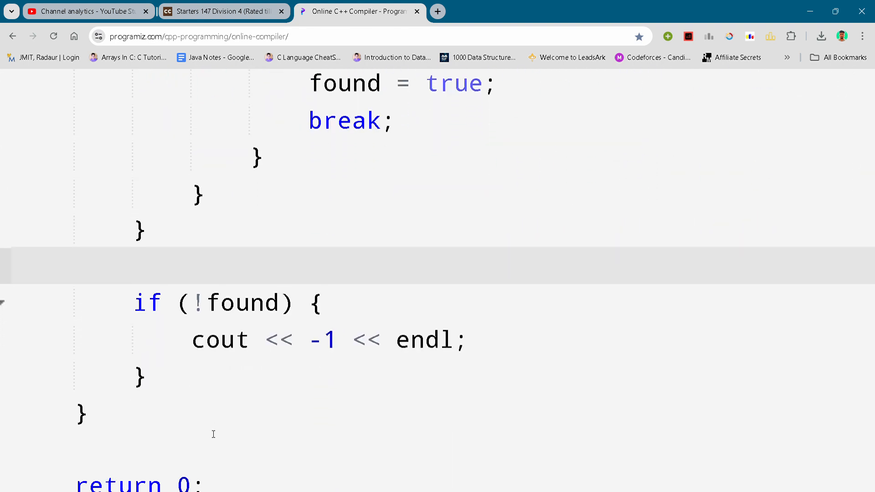